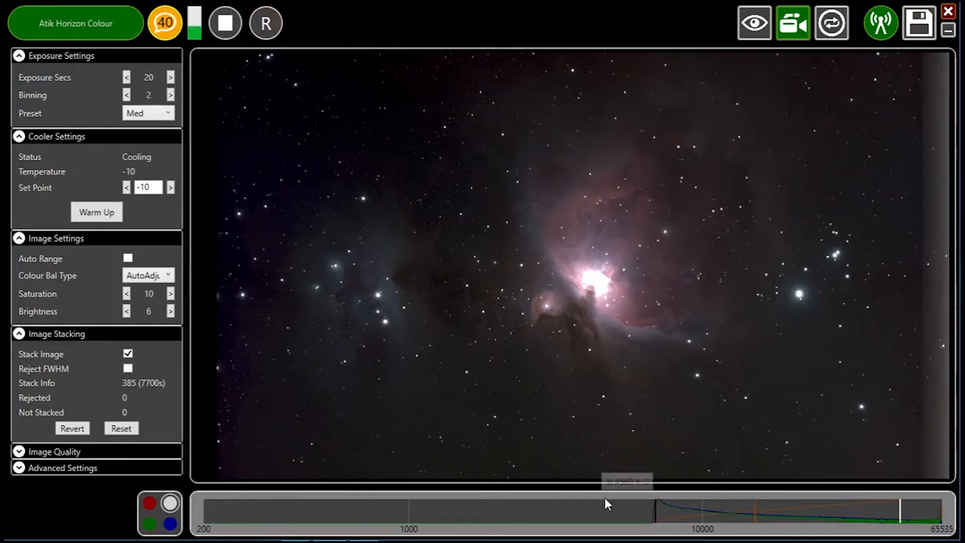
mouse_move(652, 522)
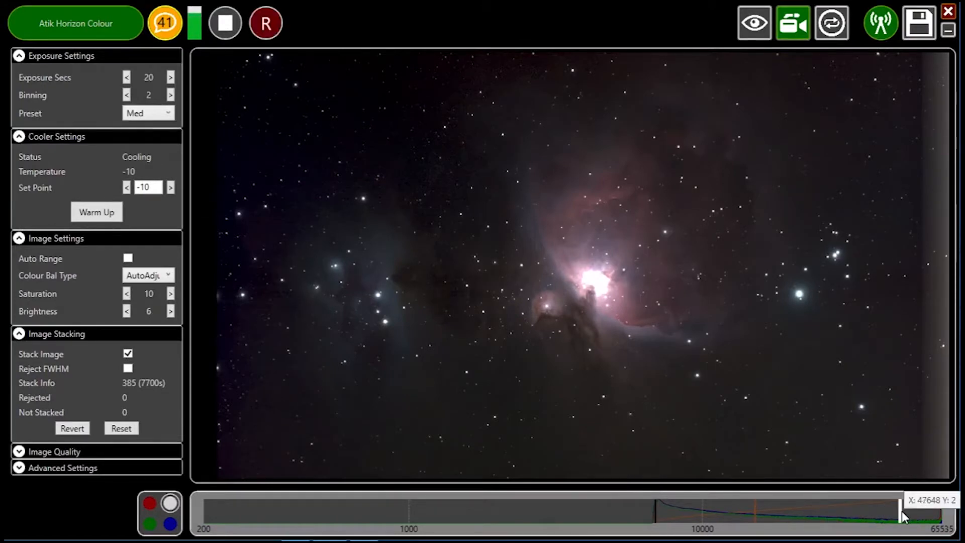
mouse_move(858, 503)
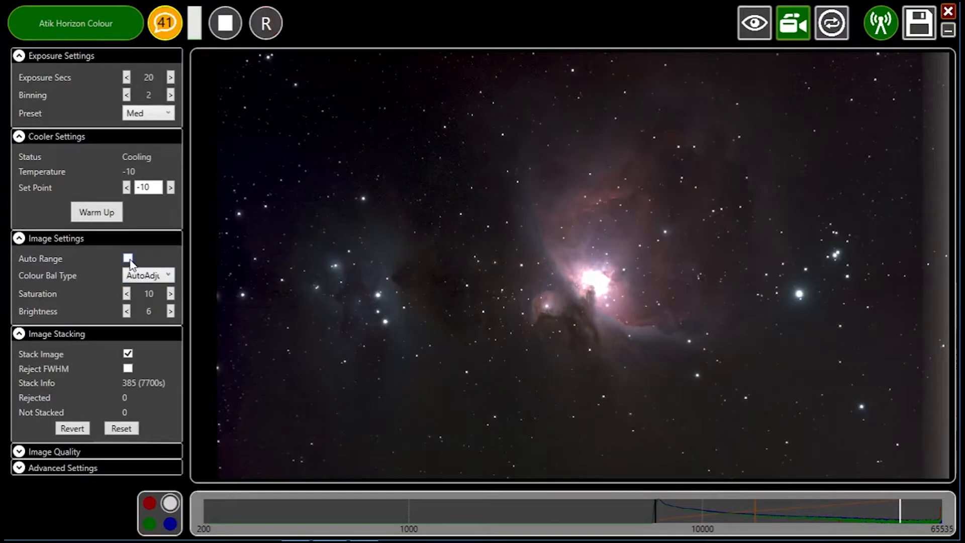
Enable Auto Range, try Low and High, settle on Medium, then untick Auto Range
click(127, 258)
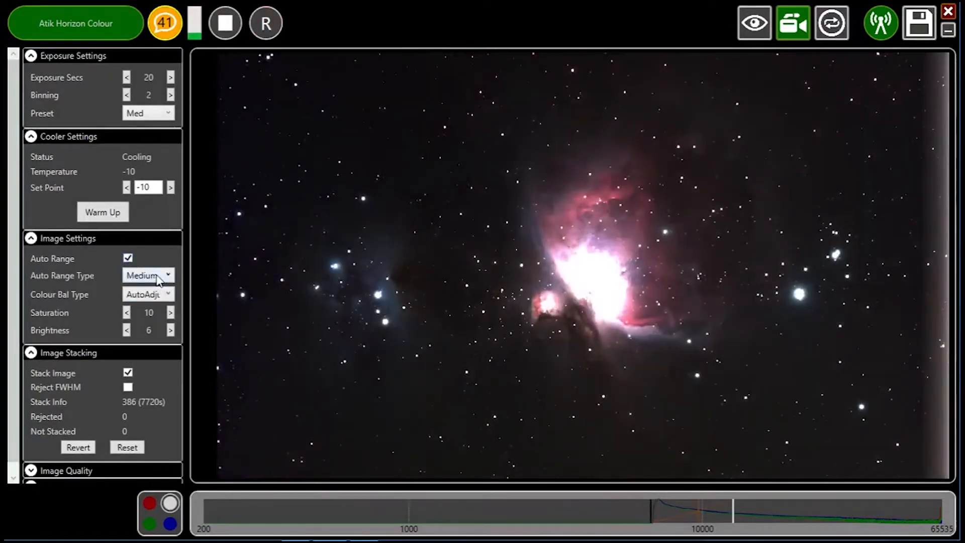
click(148, 275)
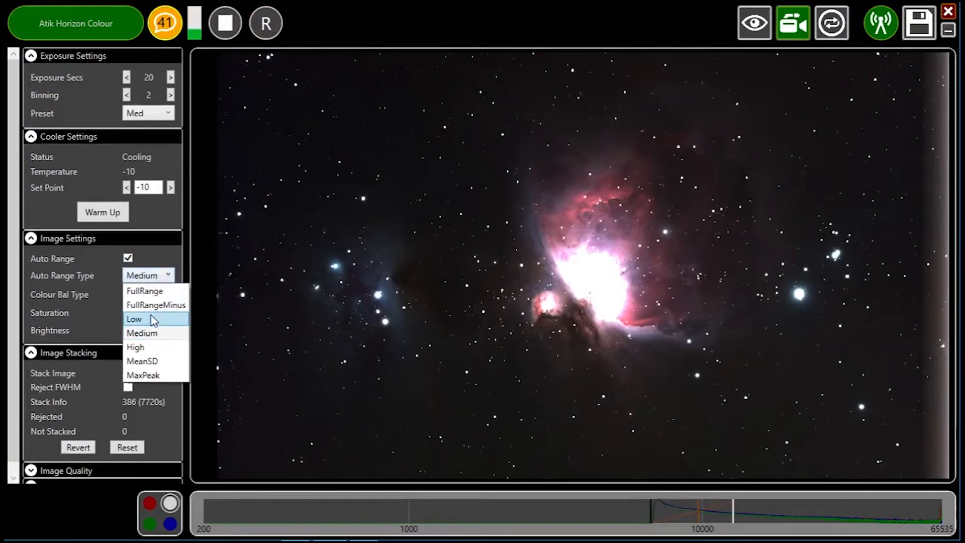
click(134, 319)
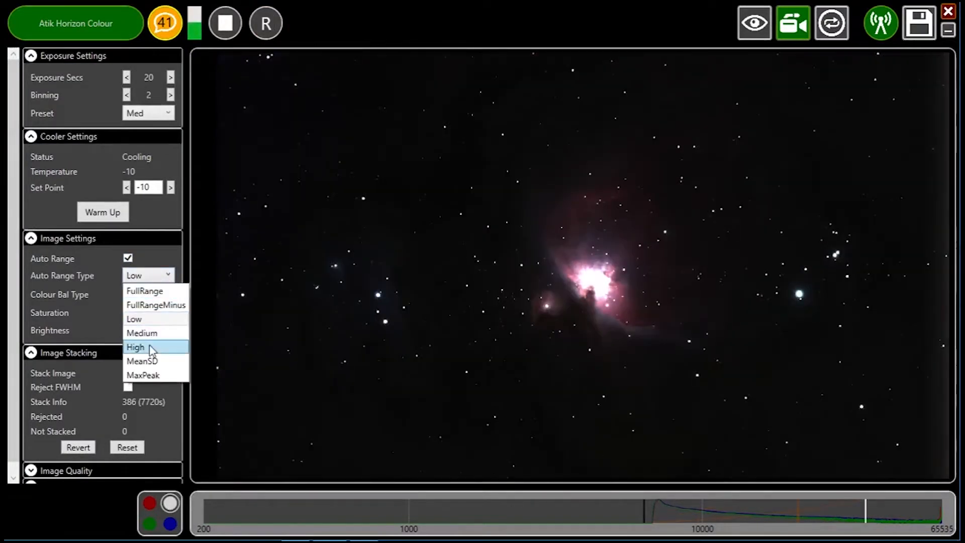
click(135, 346)
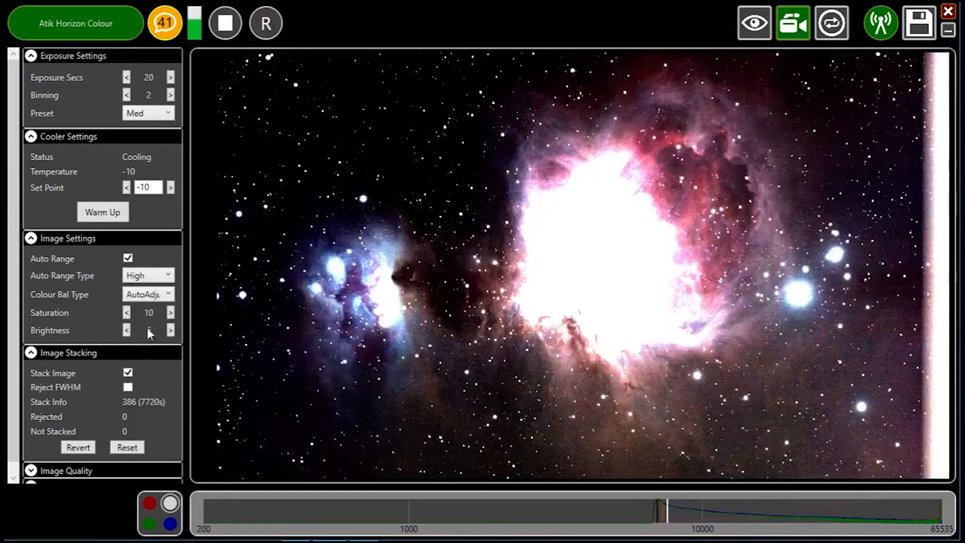
click(148, 274)
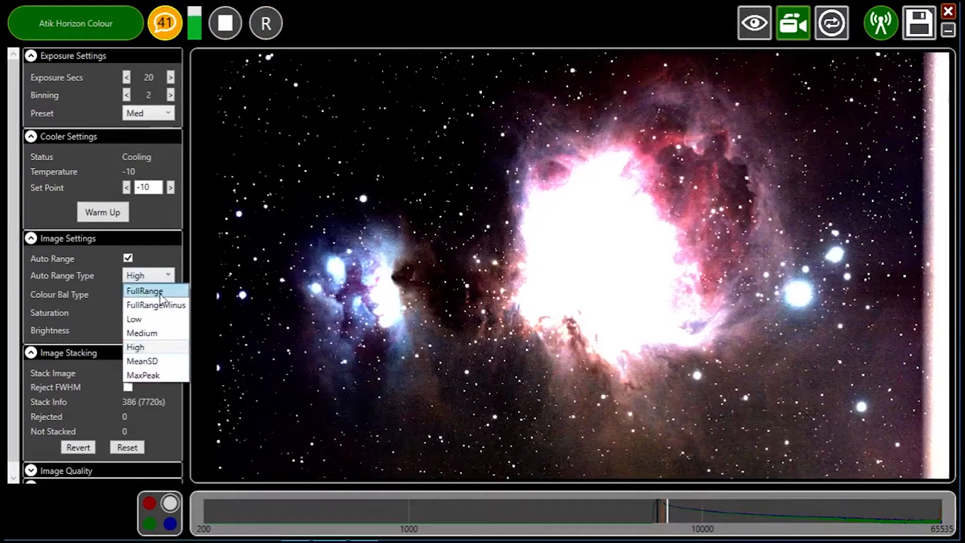
click(142, 332)
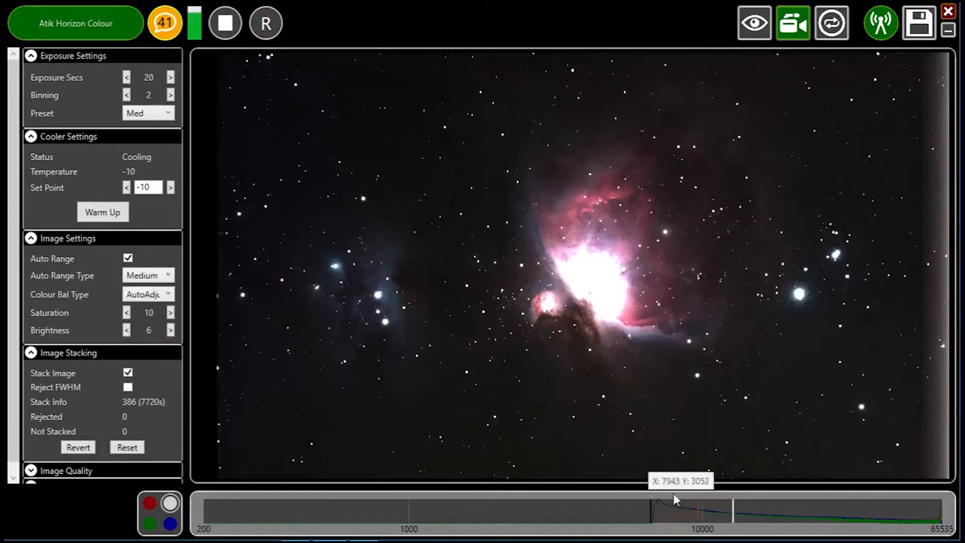
click(127, 258)
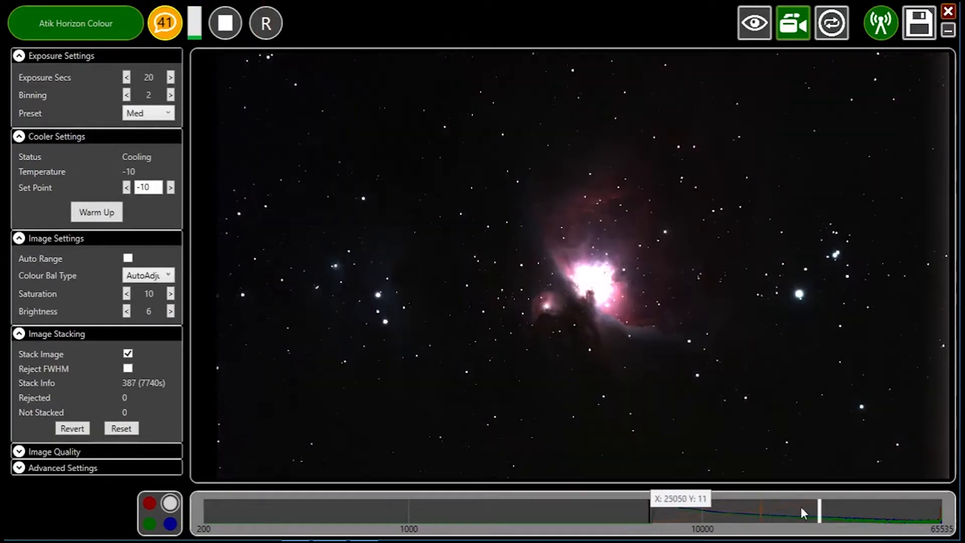
mouse_move(756, 516)
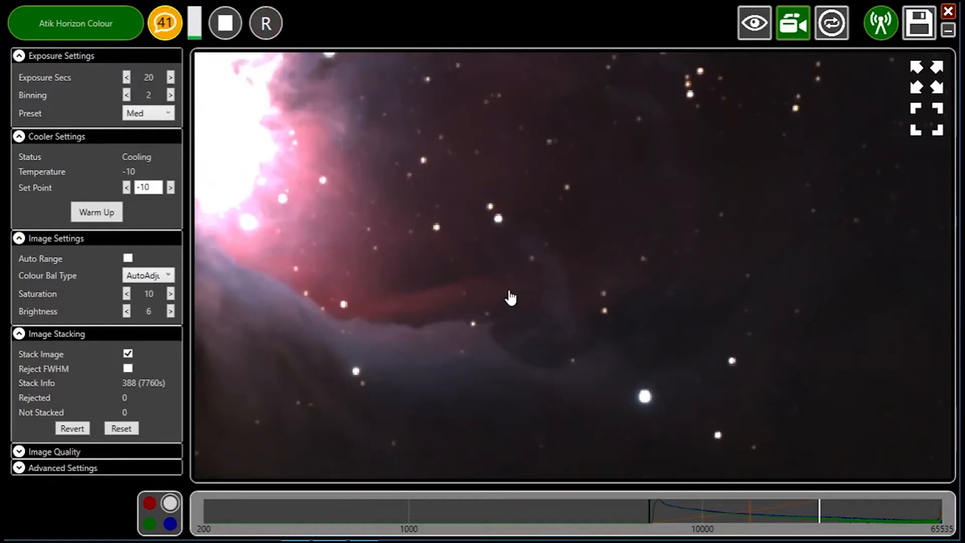
Stop the live stack of the galaxy image
click(225, 23)
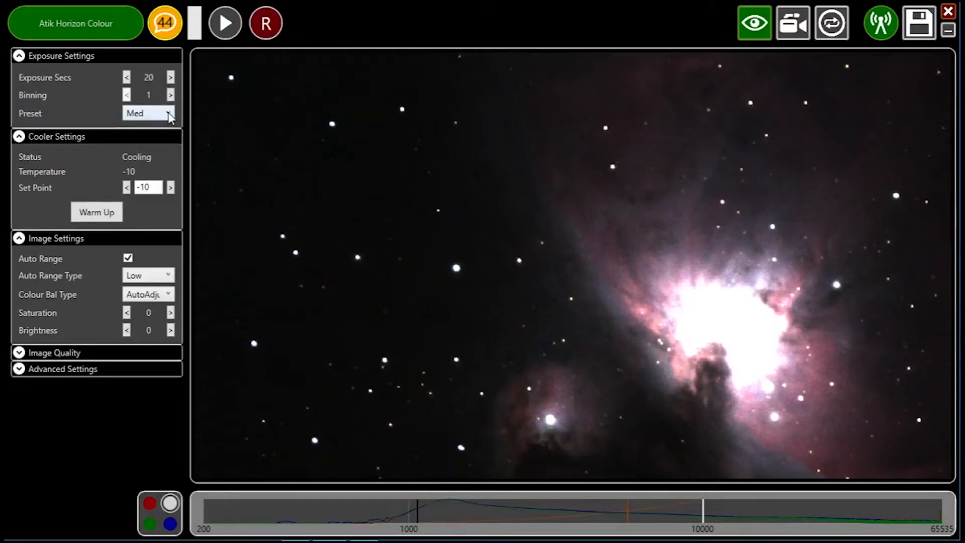
Set the Exposure Settings preset to Low instead of Med
click(168, 113)
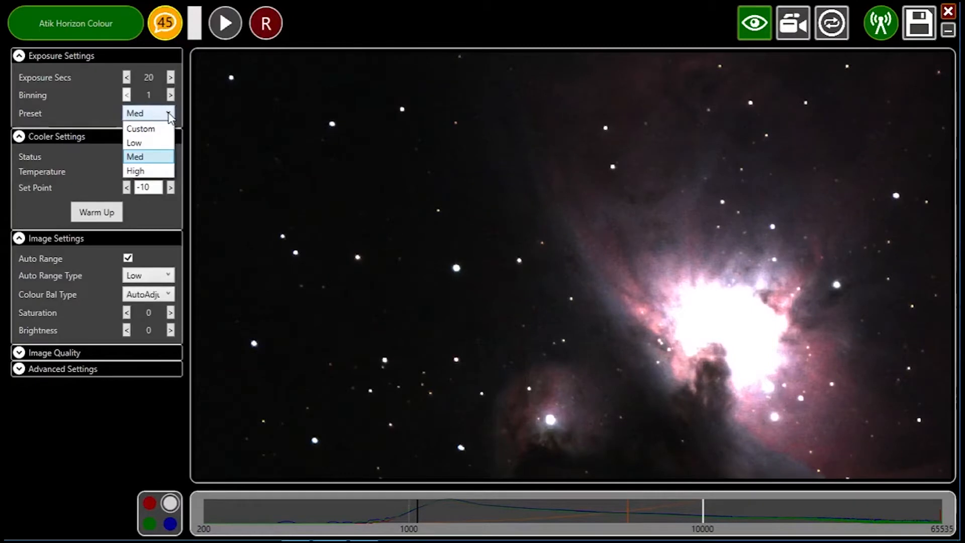
mouse_move(148, 142)
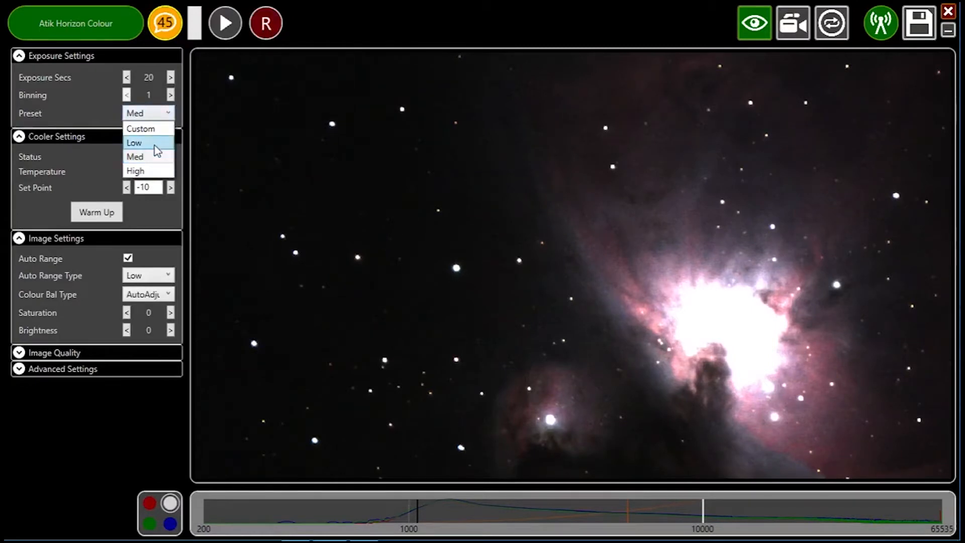
click(134, 142)
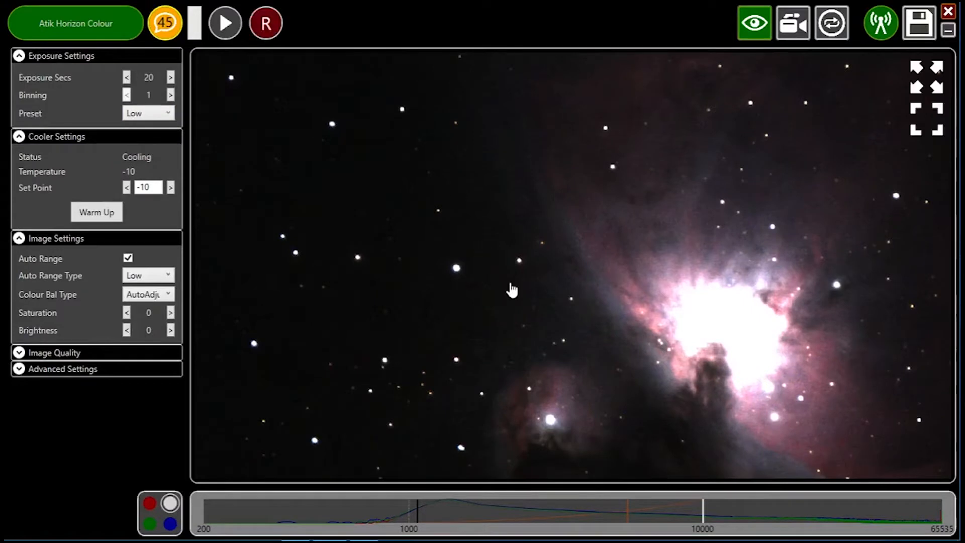
mouse_move(454, 275)
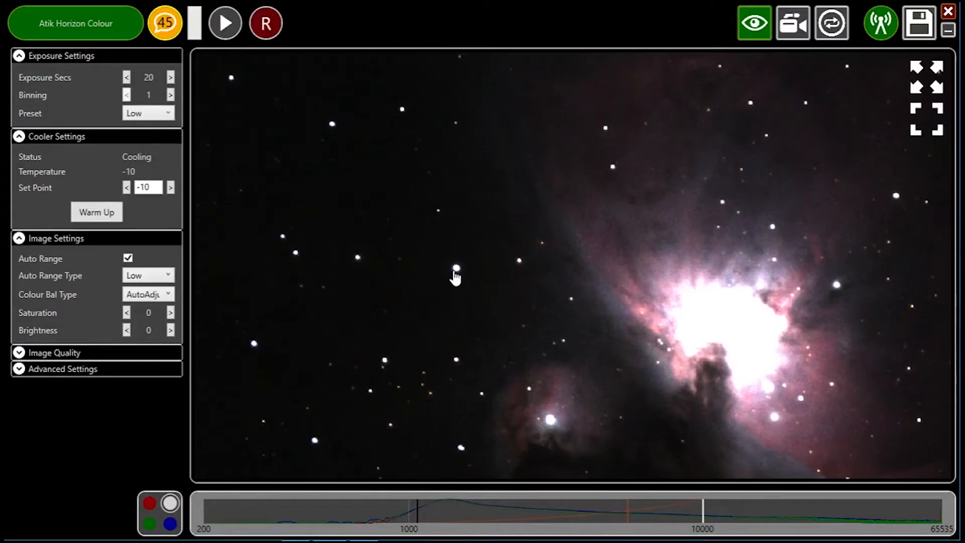
mouse_move(619, 308)
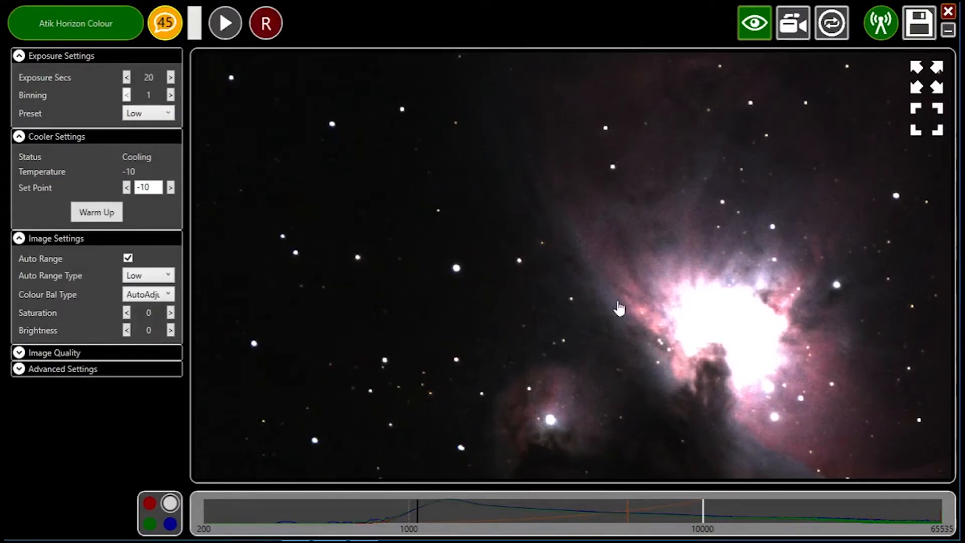
mouse_move(573, 308)
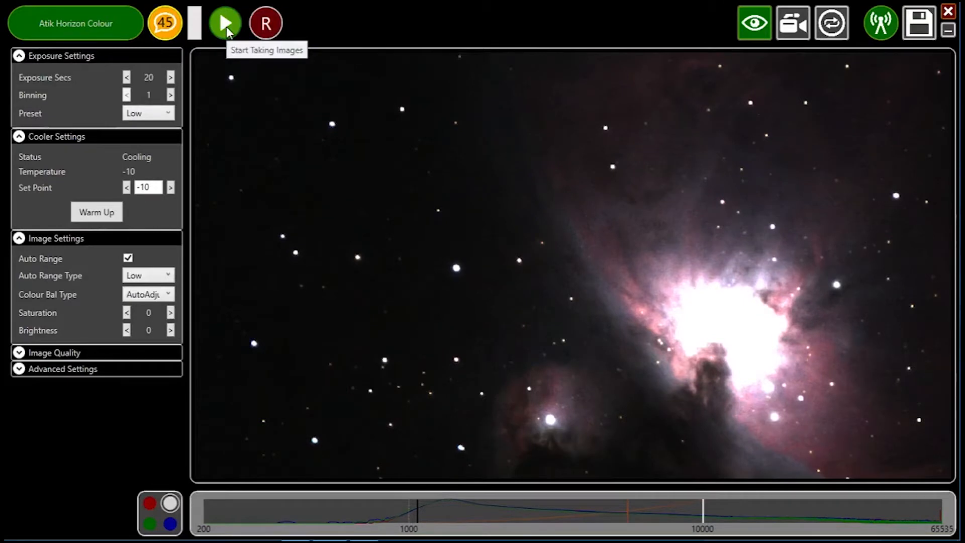
click(225, 22)
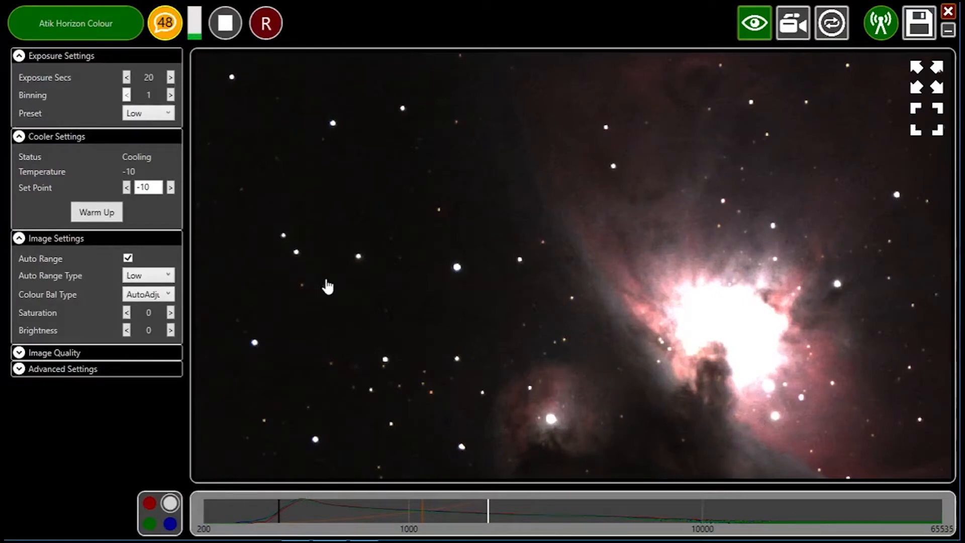
mouse_move(436, 348)
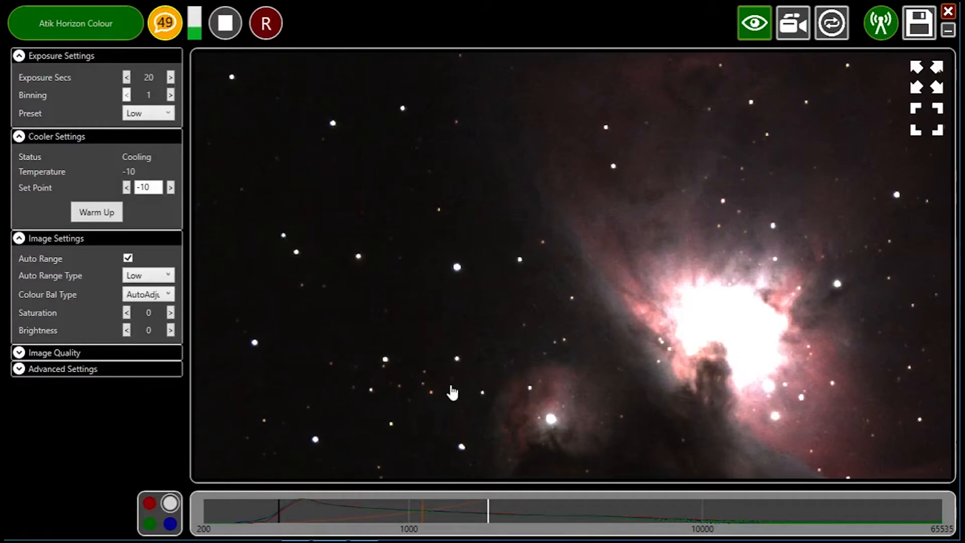
mouse_move(535, 297)
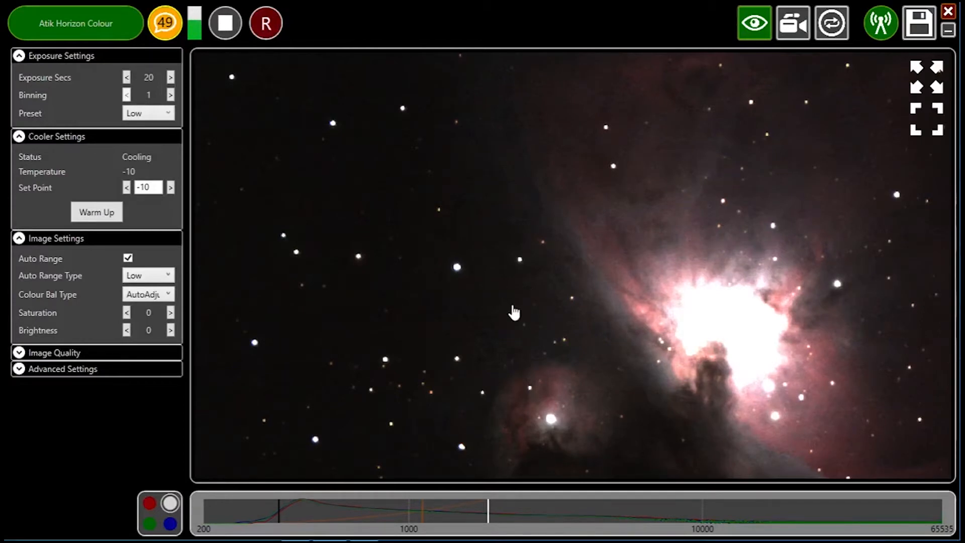
mouse_move(480, 348)
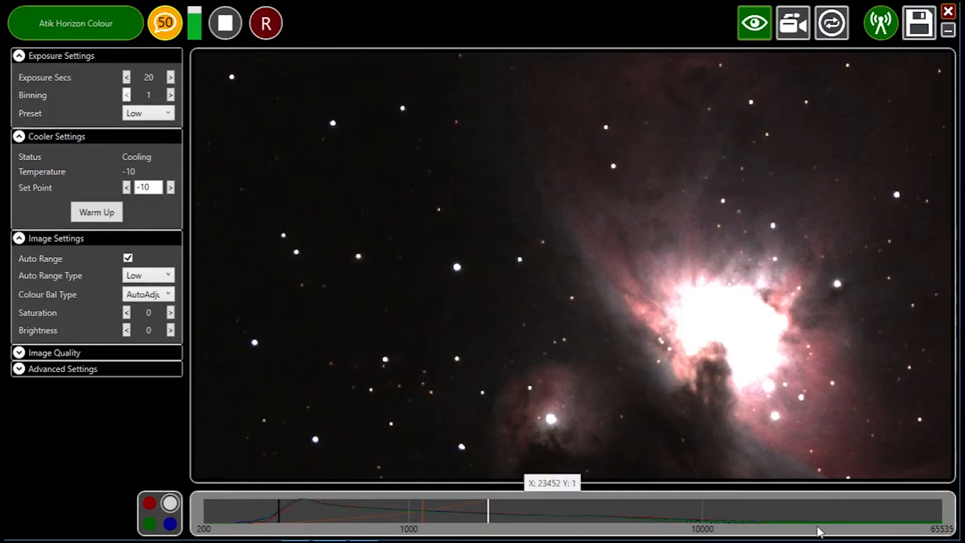
mouse_move(676, 516)
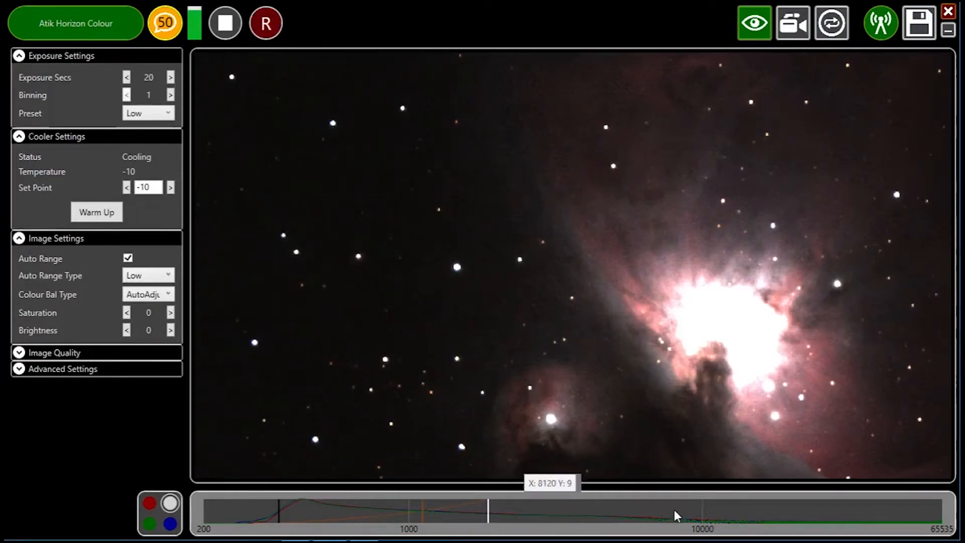
Untick Auto Range under Image Settings, leaving only the nebula's bright core visible
click(127, 258)
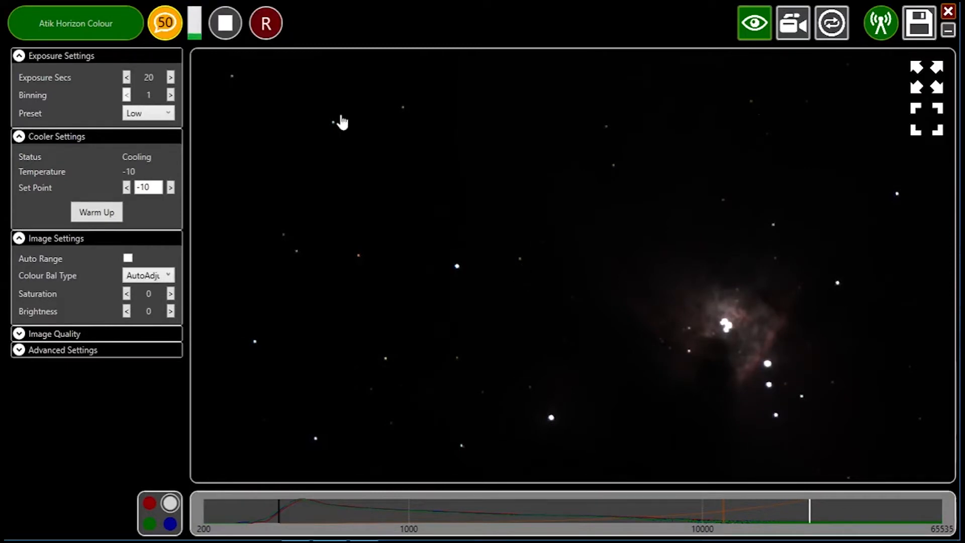
mouse_move(332, 133)
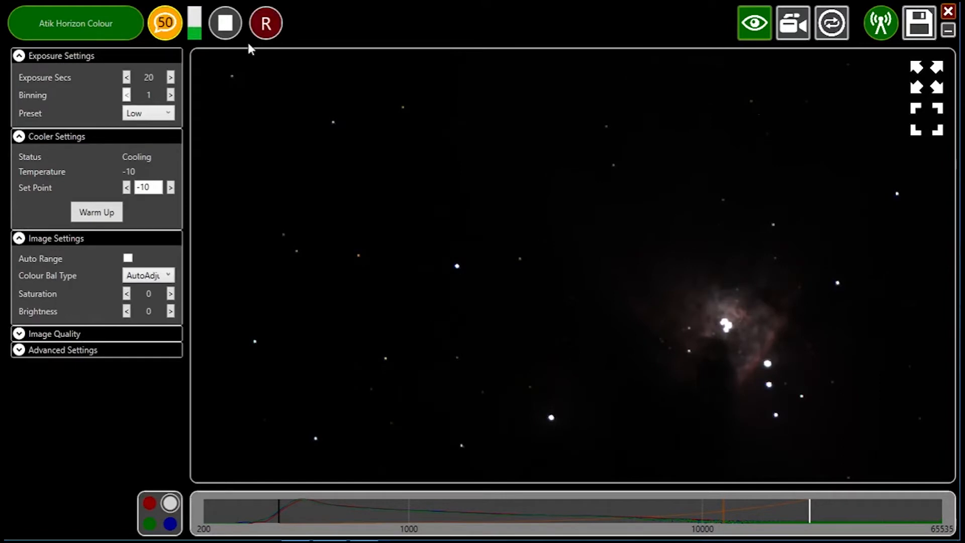
click(224, 22)
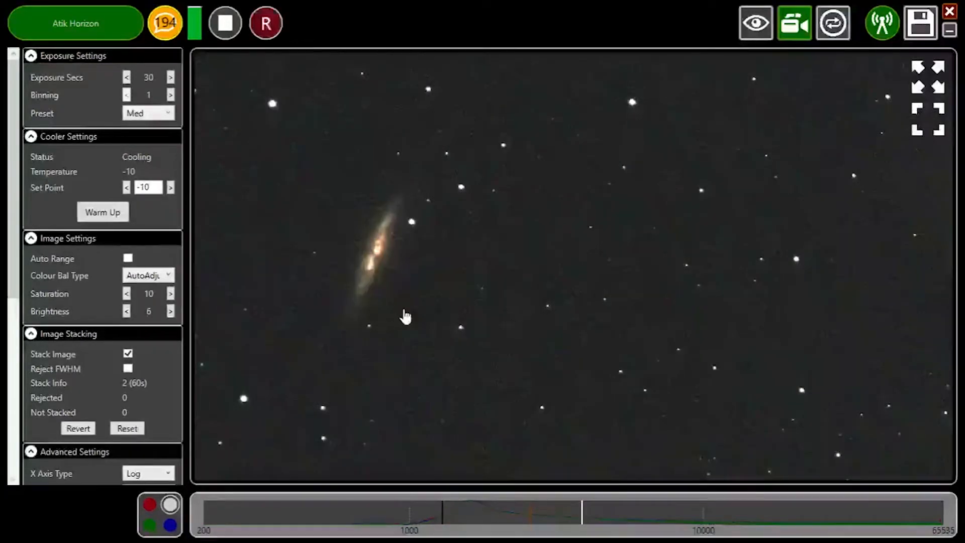
mouse_move(411, 367)
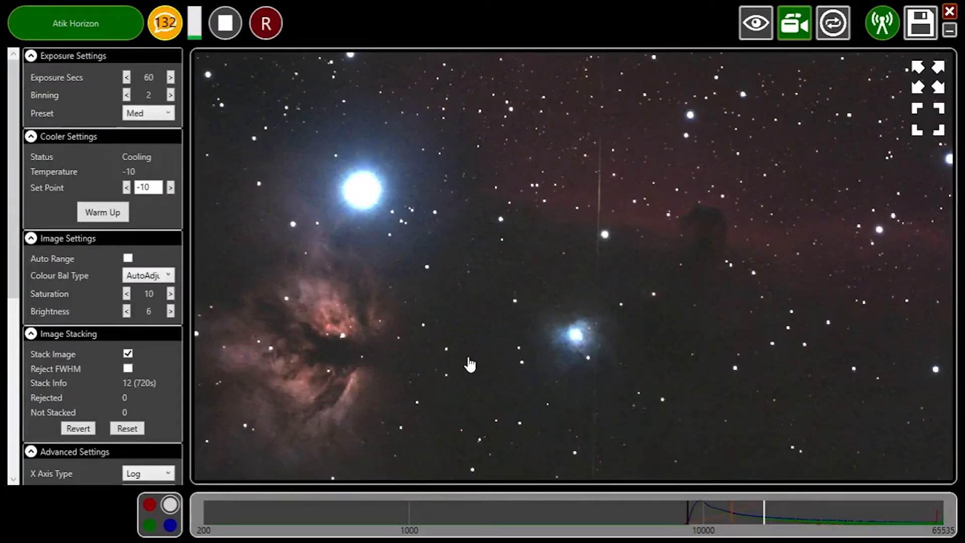
mouse_move(445, 372)
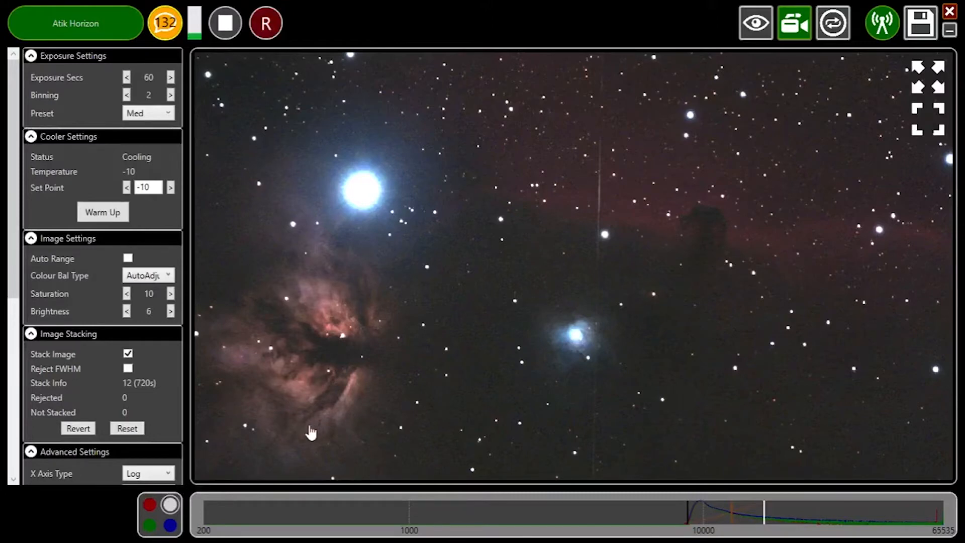
mouse_move(379, 406)
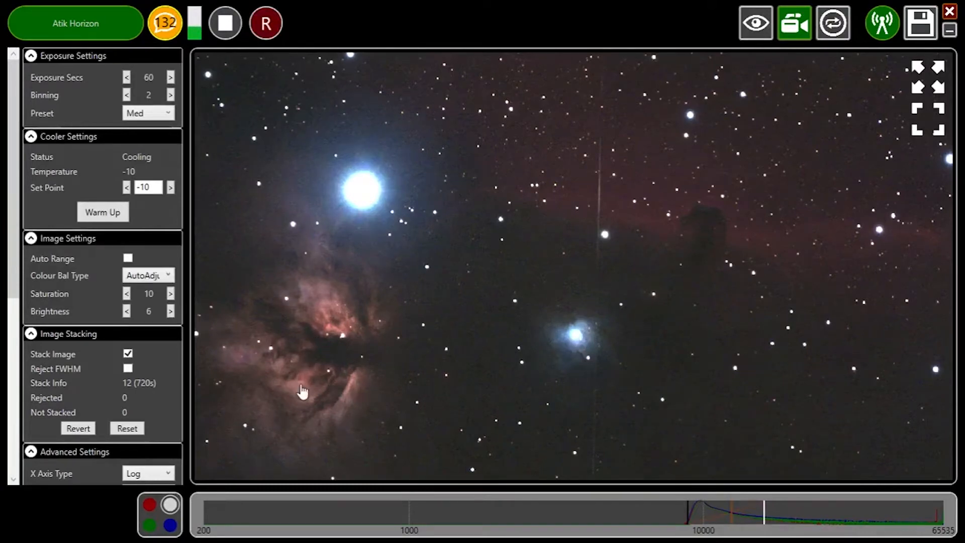
mouse_move(340, 376)
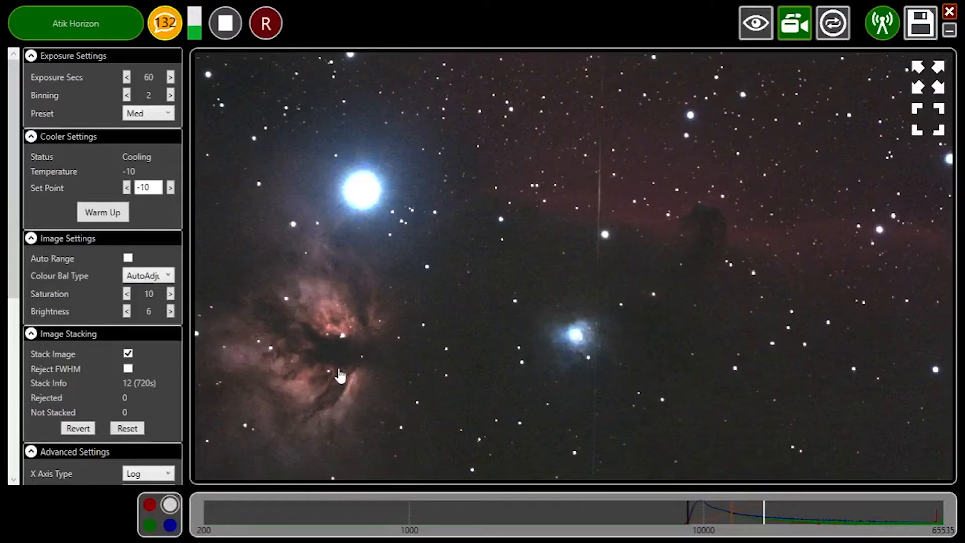
mouse_move(357, 396)
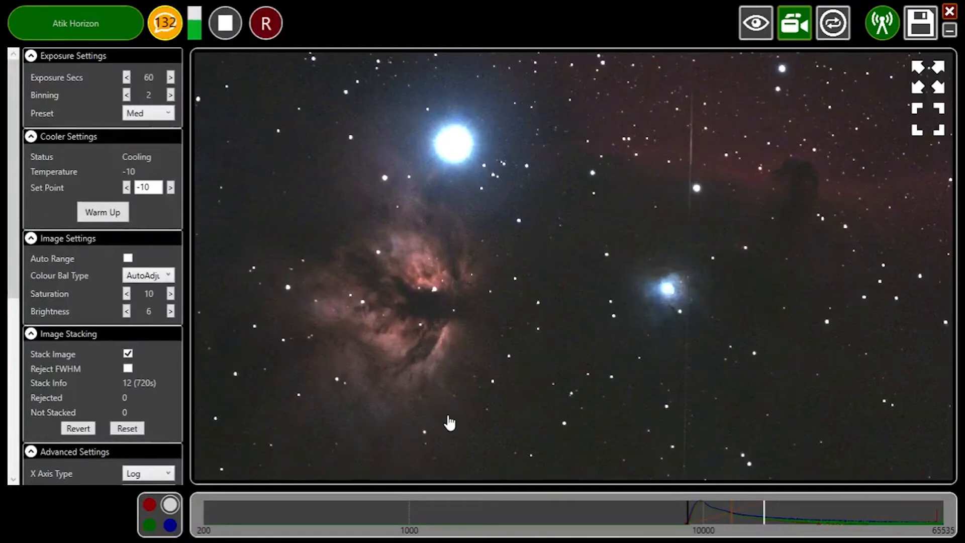
mouse_move(681, 510)
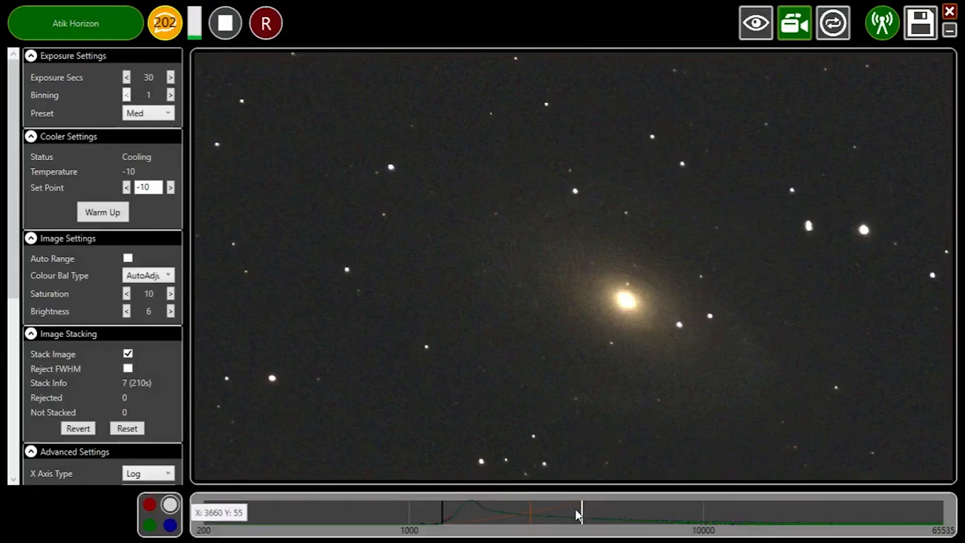
mouse_move(544, 520)
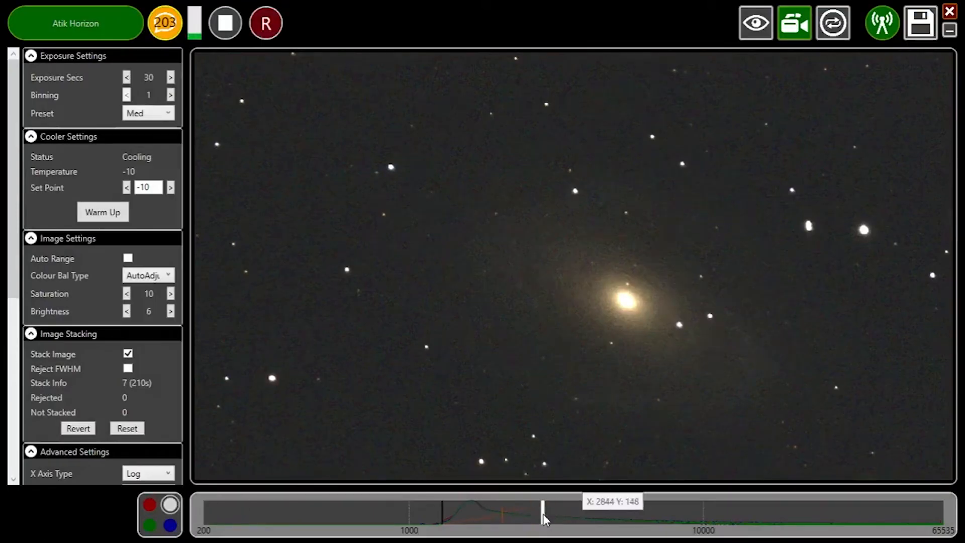
Drag the histogram white point left to brighten the galaxy's faint outer halo
drag(544, 511, 439, 511)
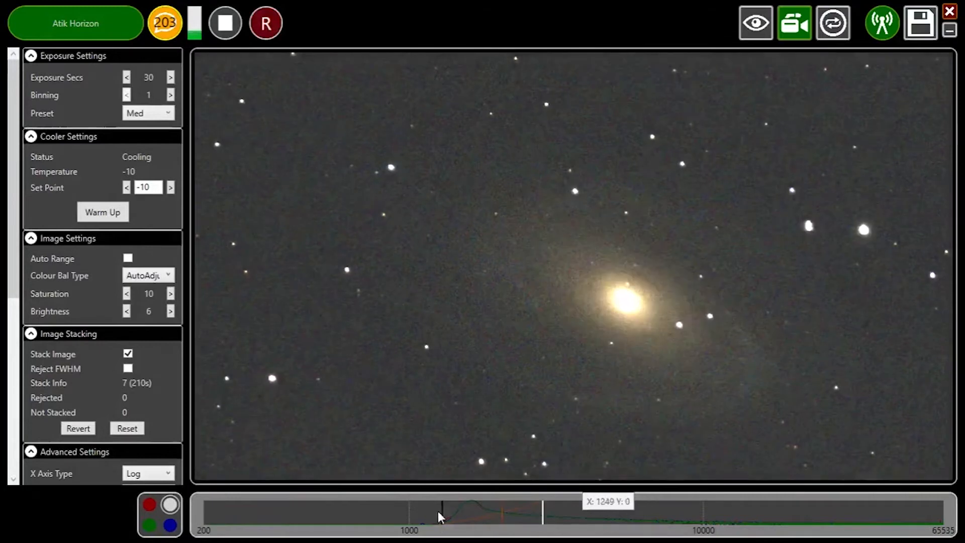
mouse_move(447, 513)
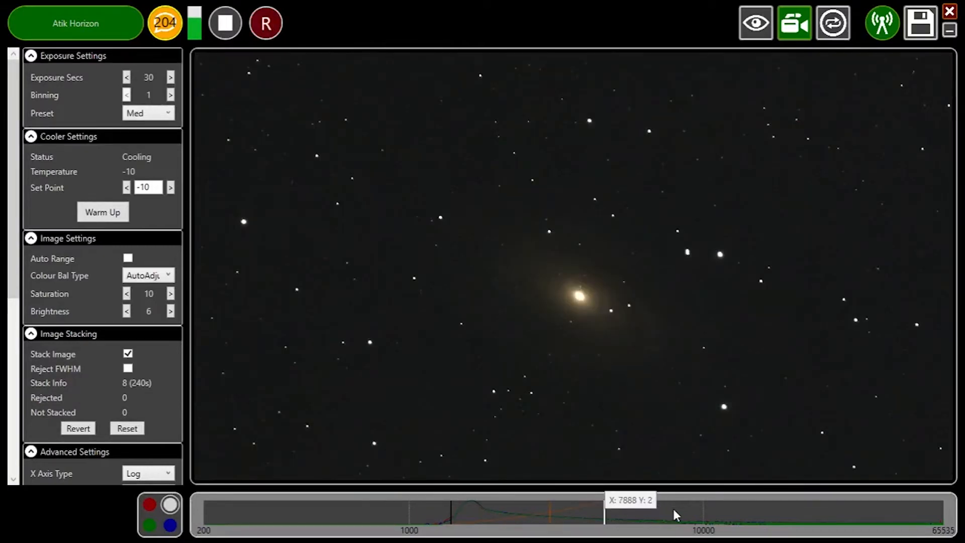
mouse_move(548, 516)
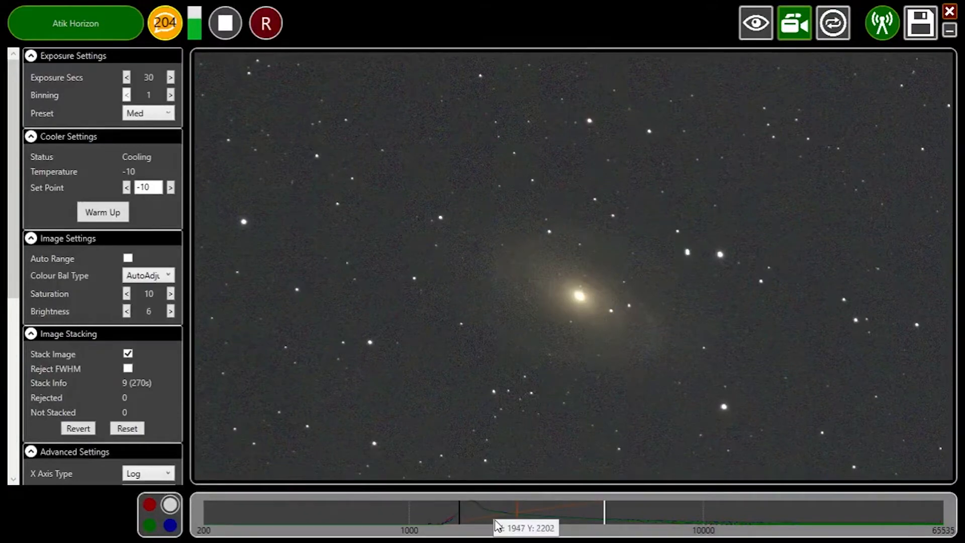
mouse_move(521, 511)
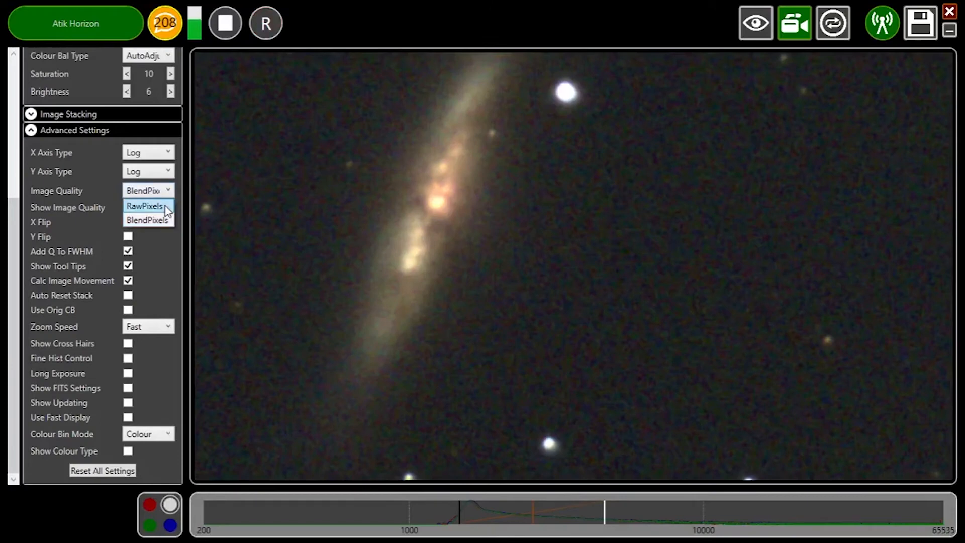
Switch Image Quality back and forth between RawPixels and BlendPixels to compare rendering
click(145, 206)
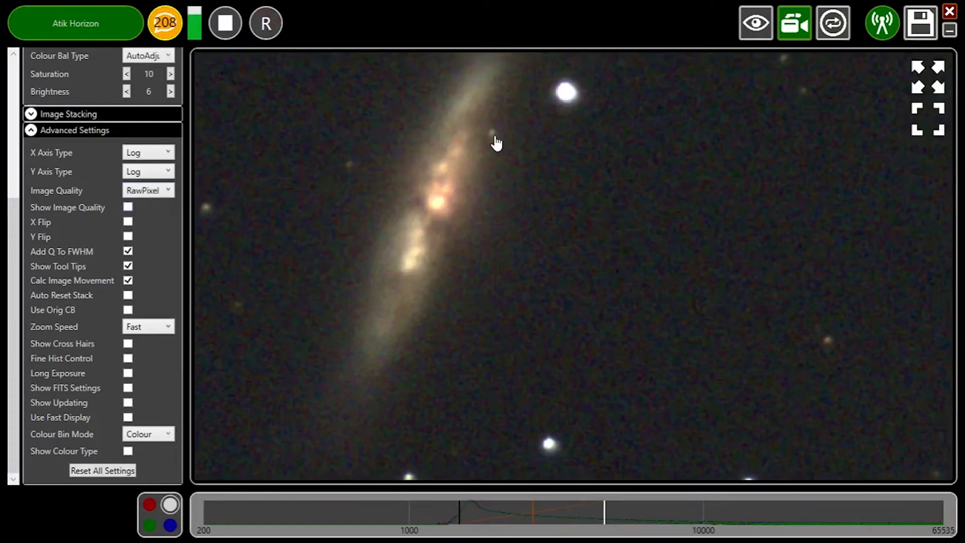
mouse_move(481, 159)
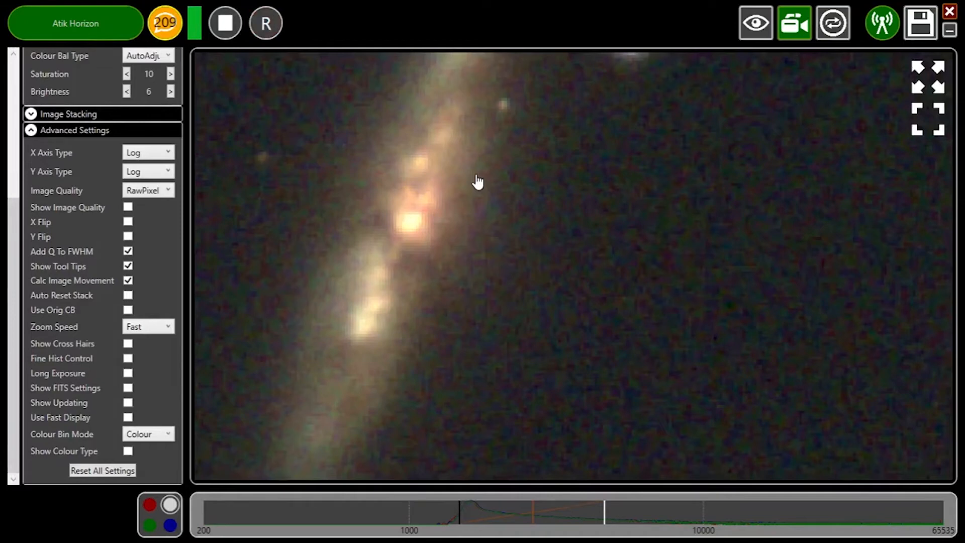
click(147, 190)
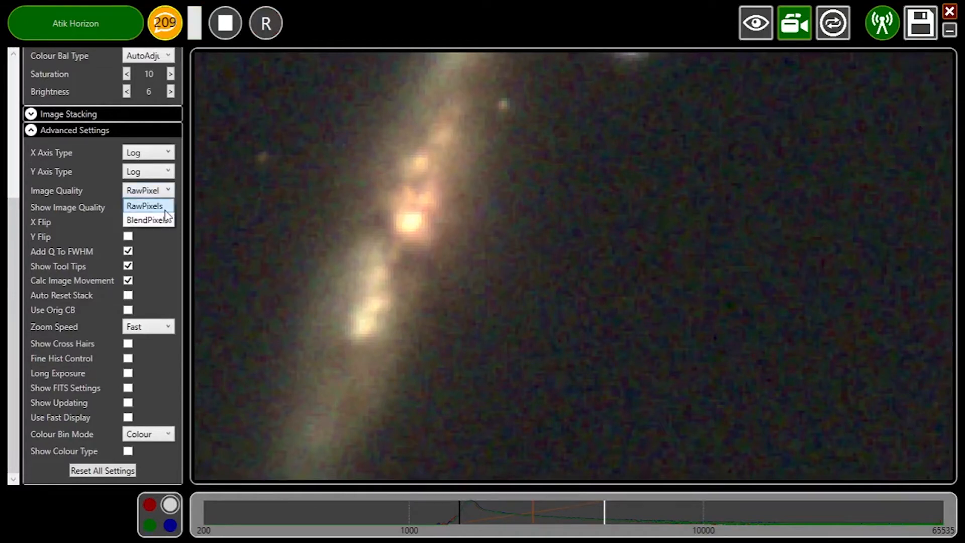
click(148, 220)
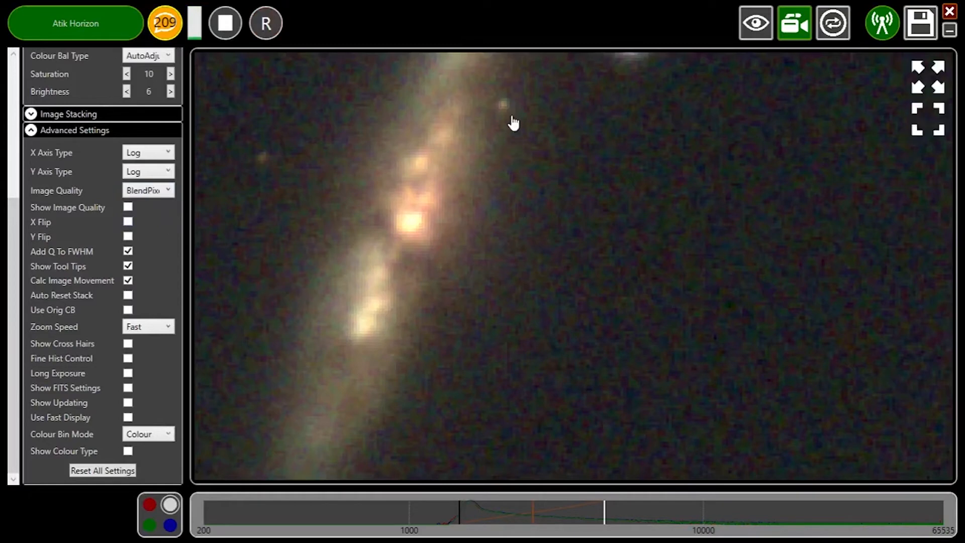
click(148, 190)
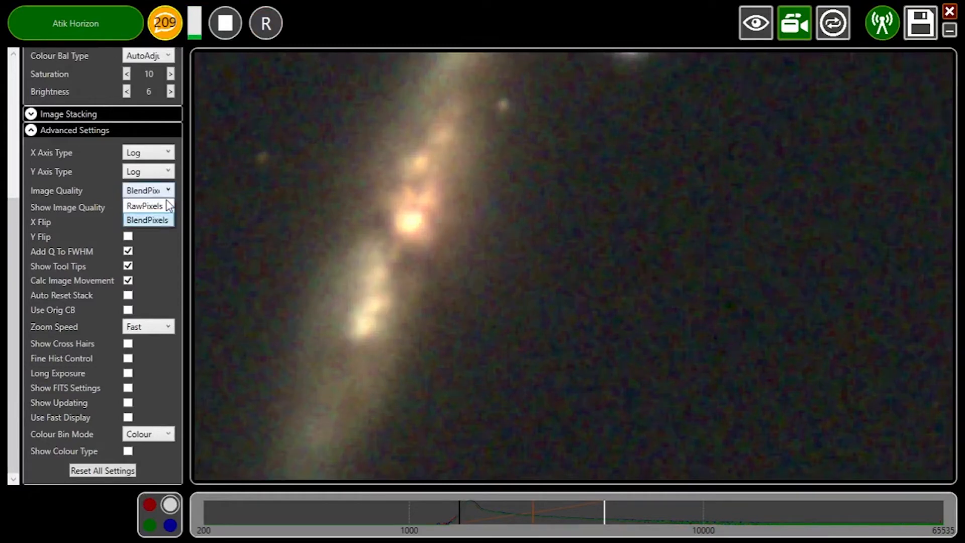
click(143, 206)
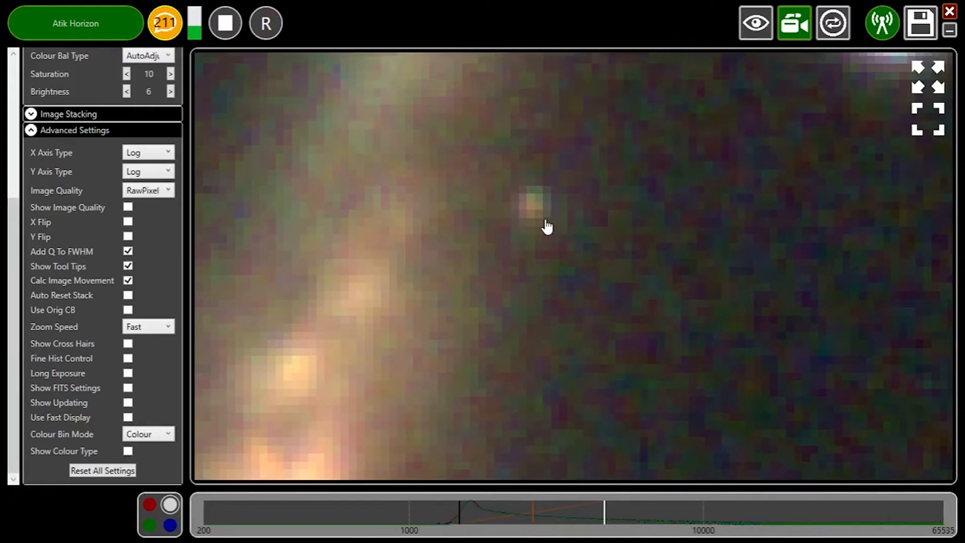
mouse_move(188, 199)
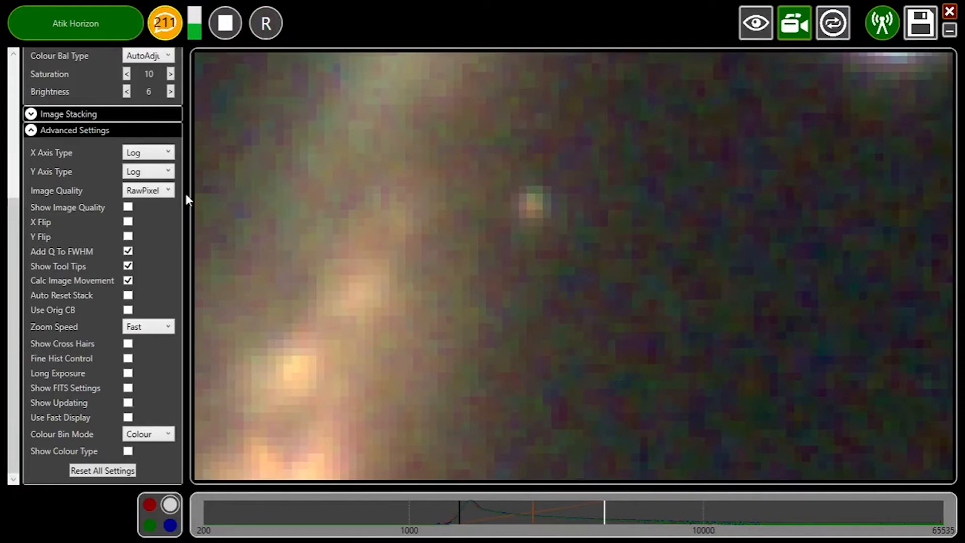
click(148, 190)
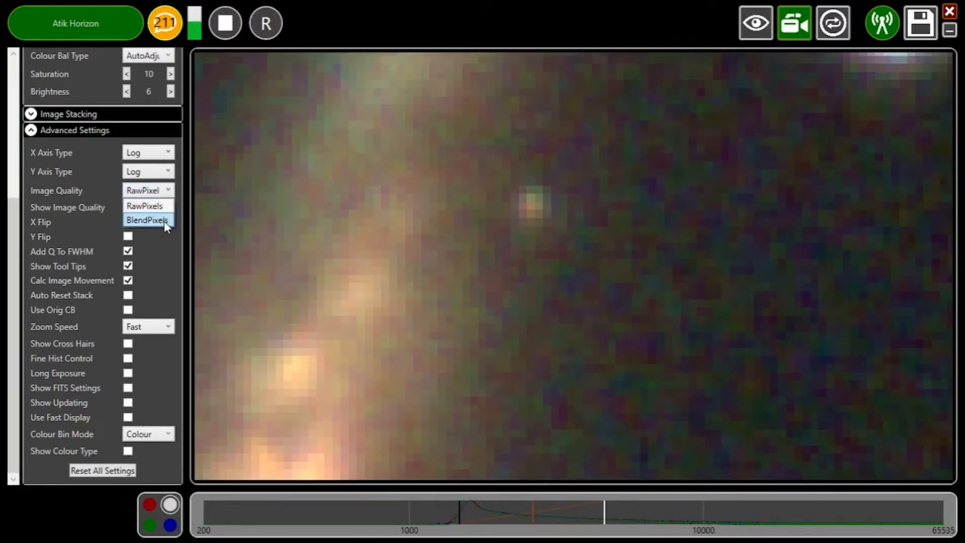
click(148, 220)
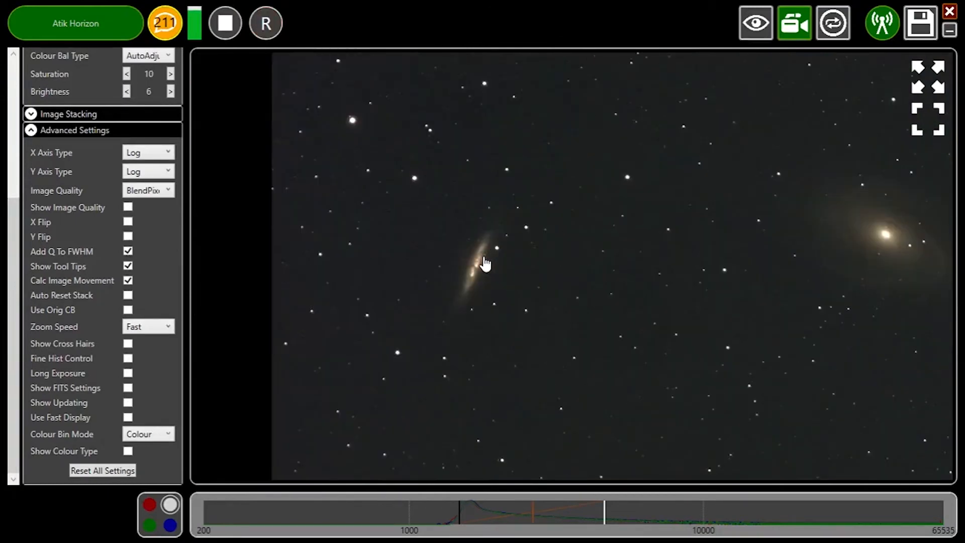
click(148, 190)
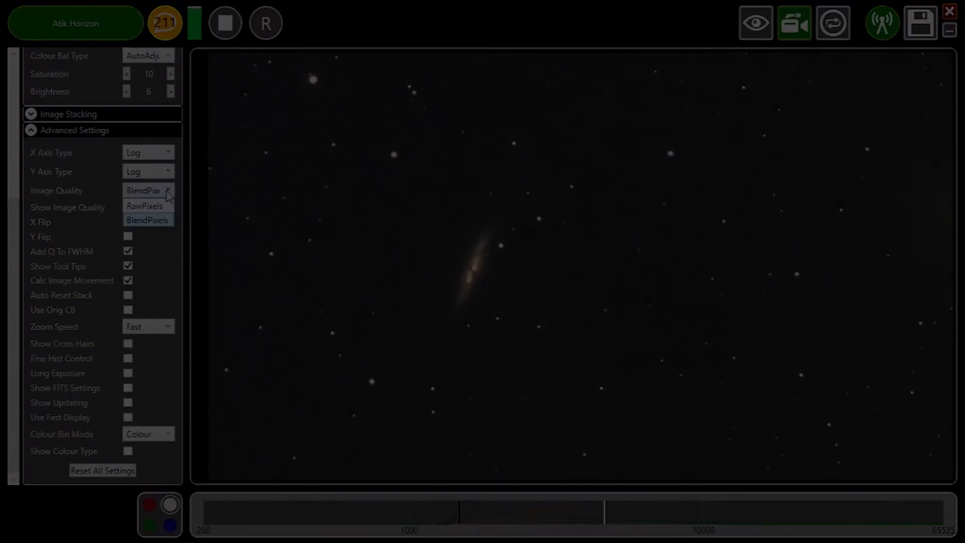
click(144, 206)
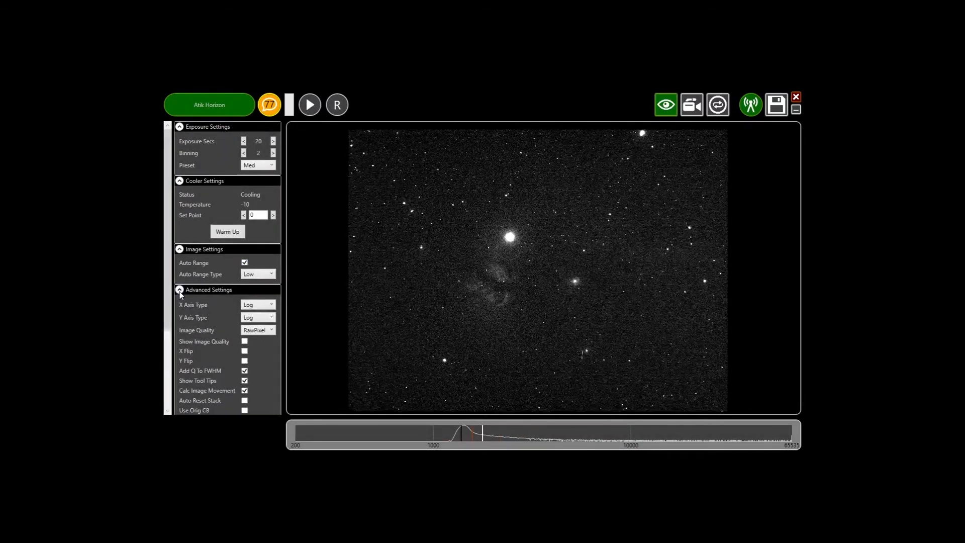
Set Colour Bin Mode to Colour in Advanced Settings
click(178, 290)
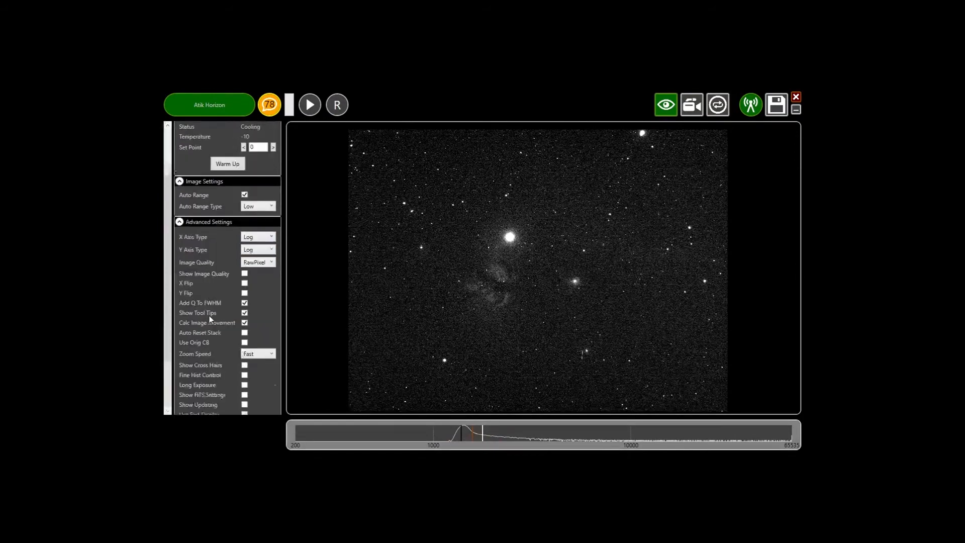
scroll(down, 3)
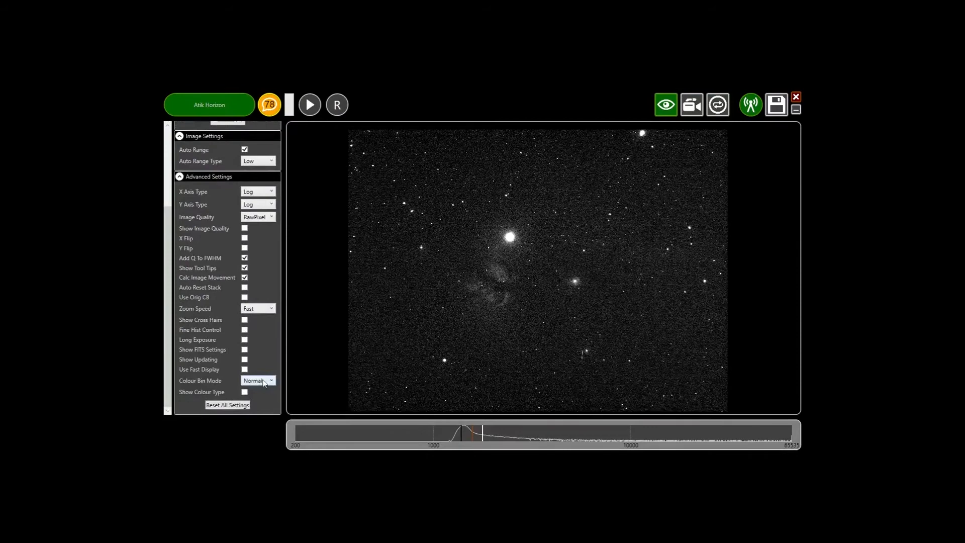
click(258, 380)
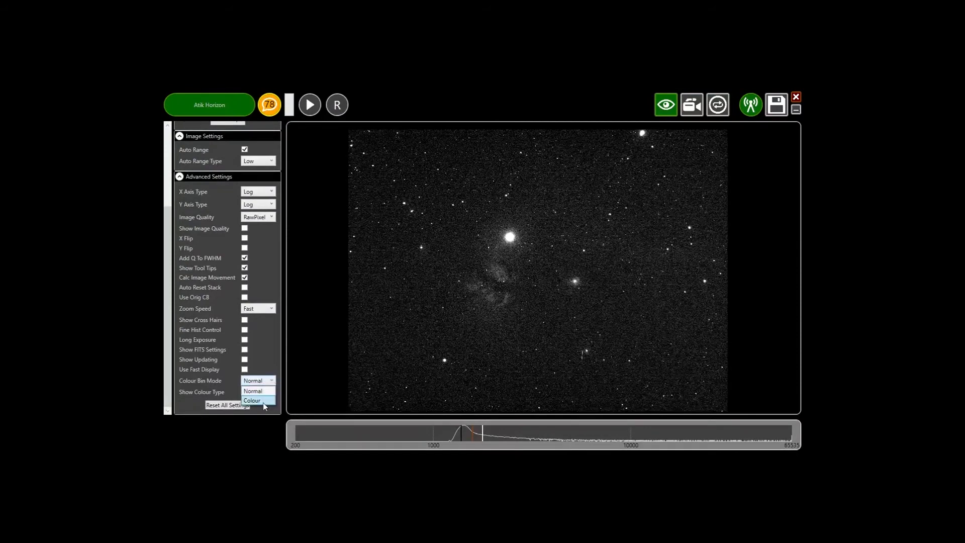
click(251, 400)
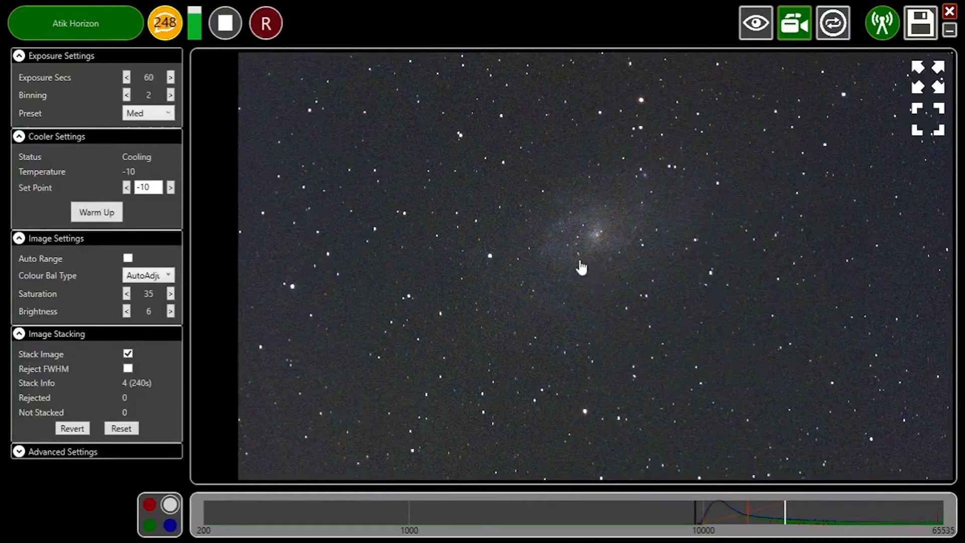
mouse_move(701, 521)
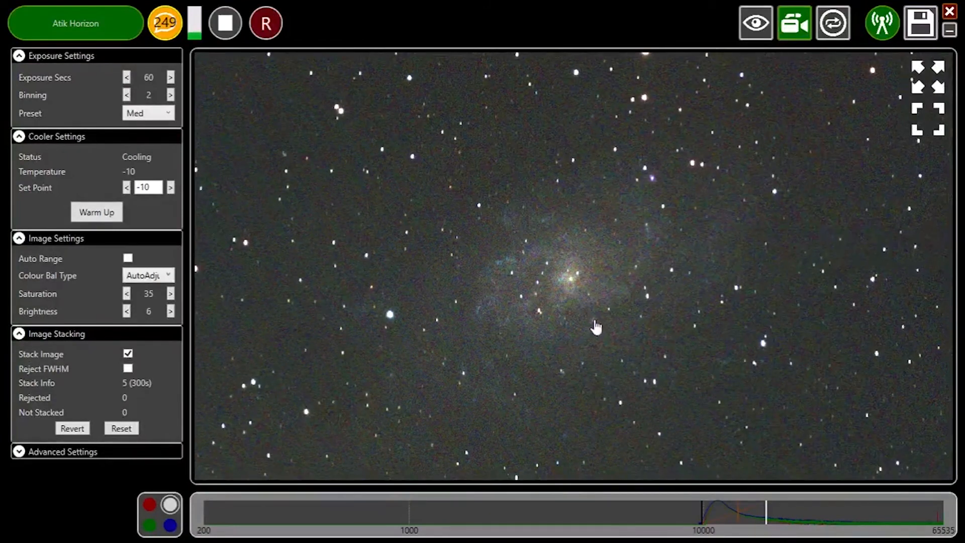
mouse_move(666, 332)
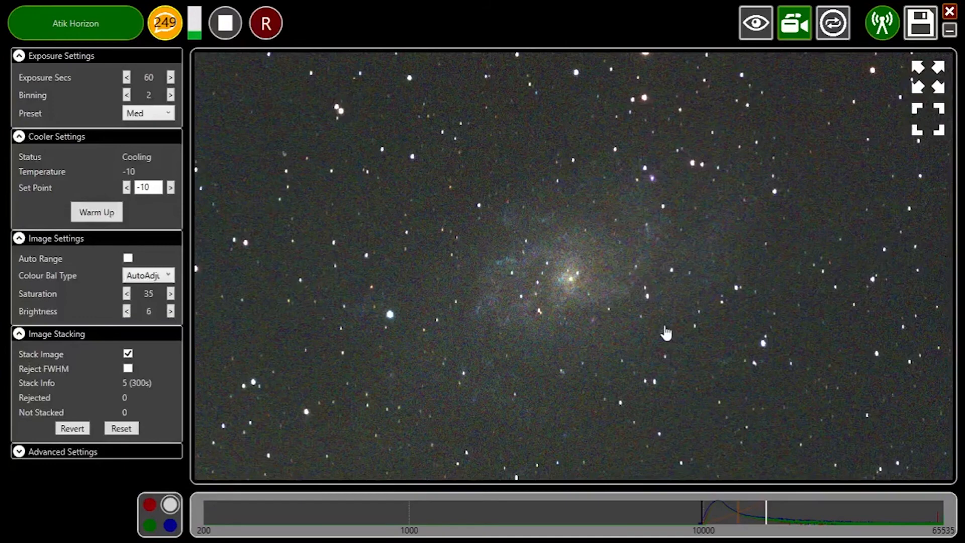